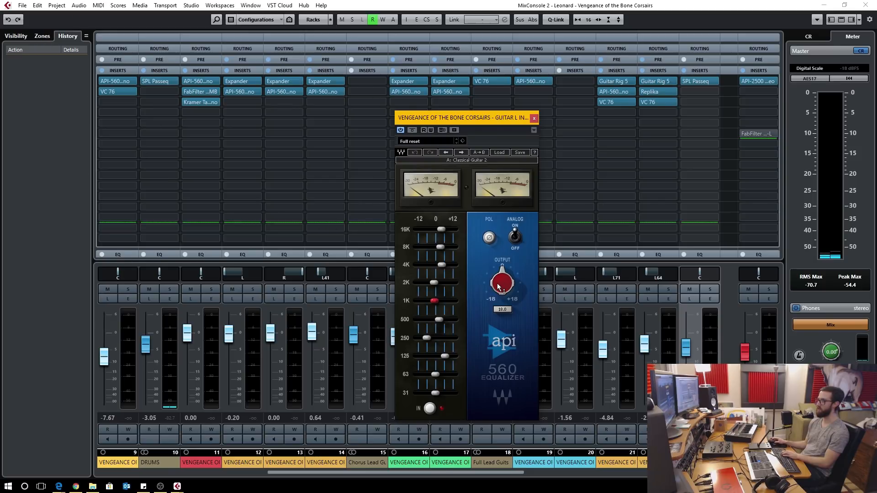
- Tweak the guitar API 560 output level and cut its 2k band, then close the EQ
left_click_drag(501, 282, 496, 282)
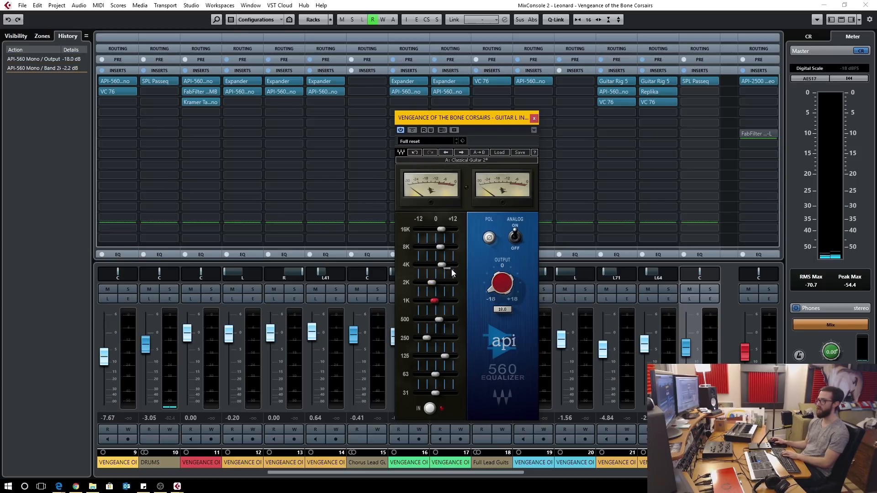
left_click_drag(442, 265, 445, 265)
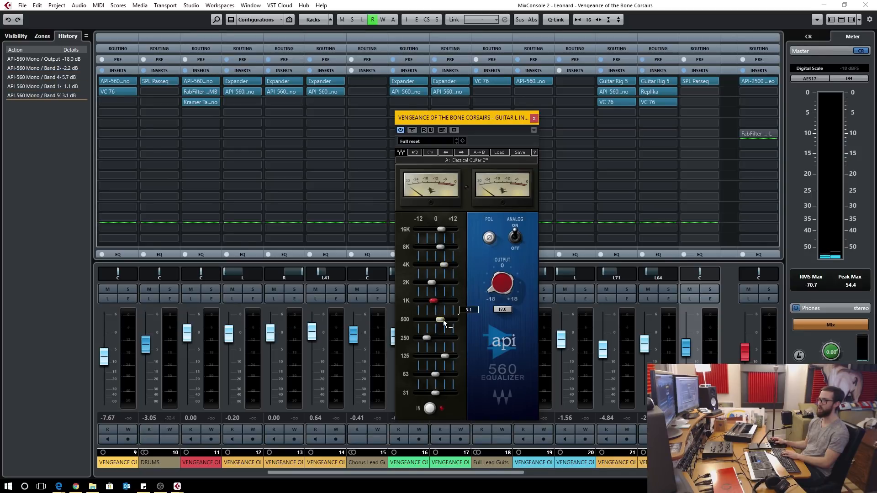
left_click(532, 118)
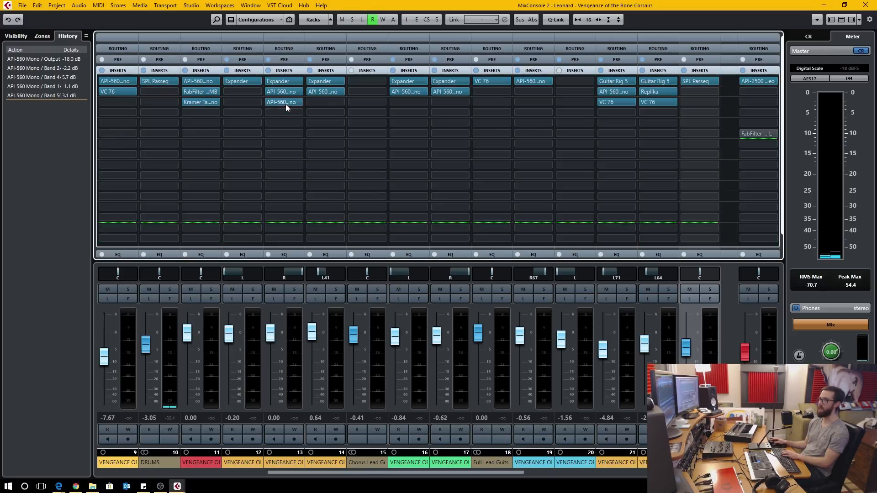
- Lower the guitar L channel's Expander threshold to -21 dB
left_click(282, 91)
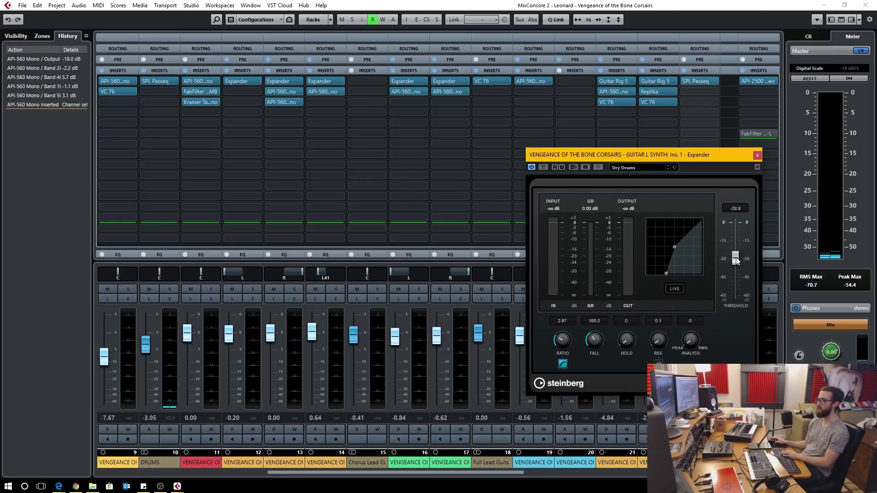
left_click_drag(735, 258, 735, 245)
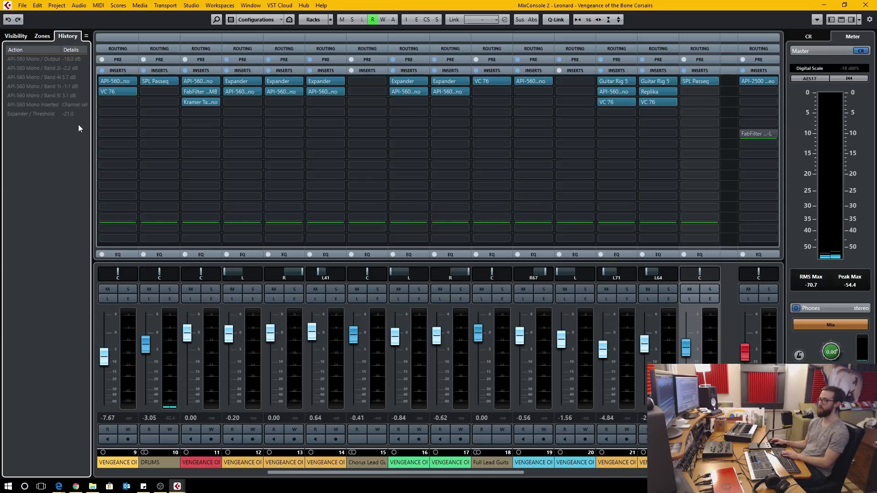
mouse_move(45, 225)
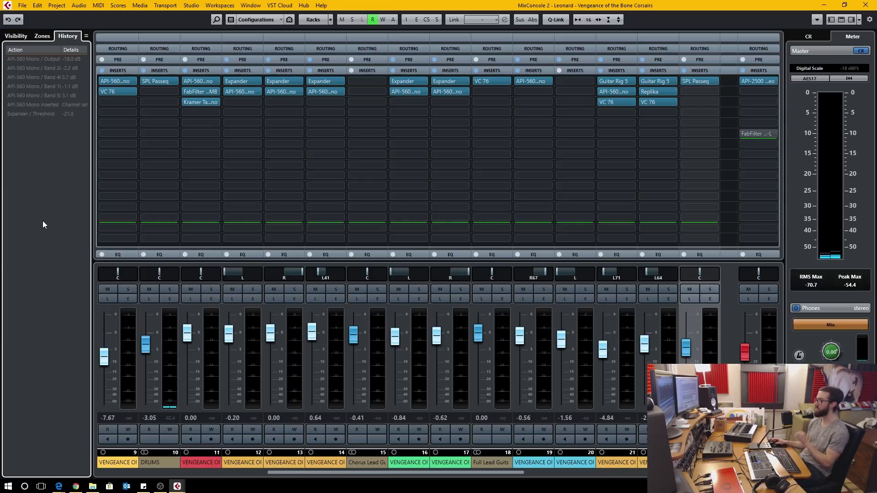
mouse_move(59, 211)
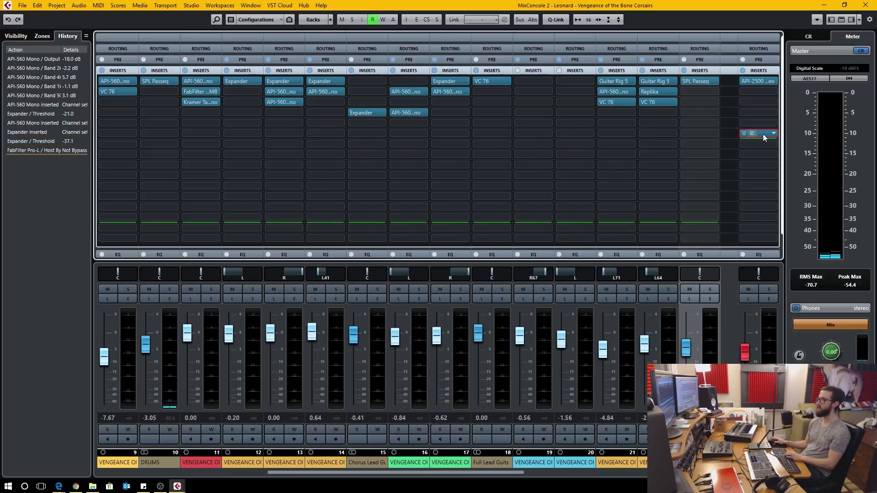
- Toggle bypass on the master FabFilter Pro-L, then revert the mixer via the first History entry
left_click(758, 133)
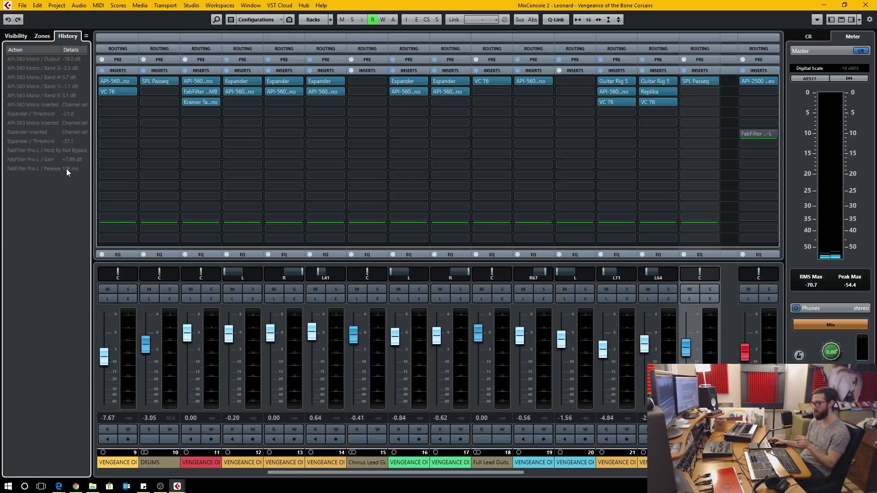
left_click(158, 229)
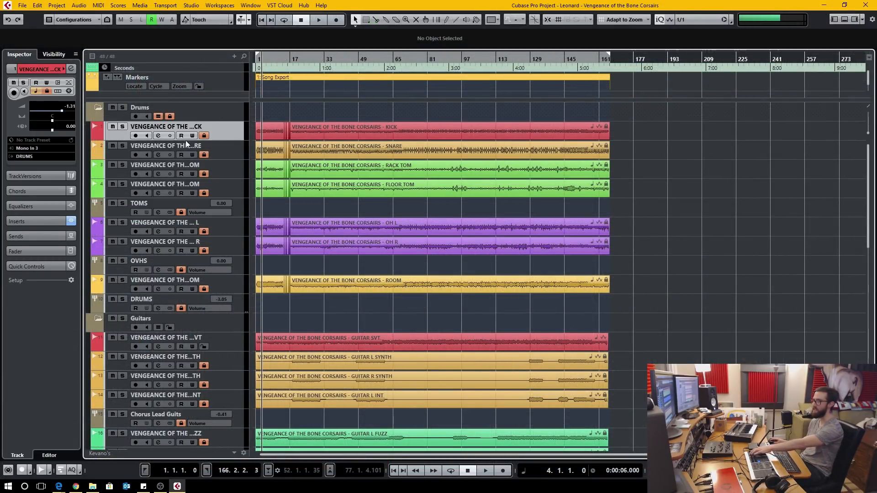
mouse_move(158, 197)
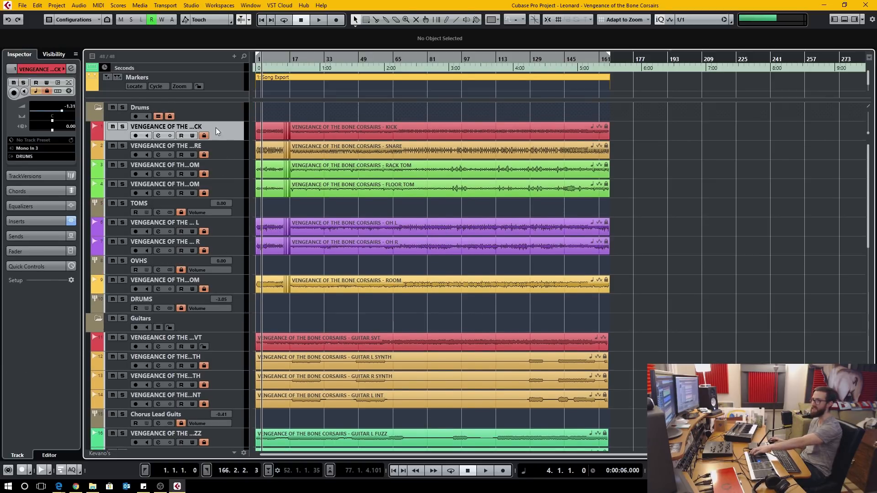
- Select the kick, OH R and rack tom tracks in turn, then head to the Studio menu
left_click(165, 164)
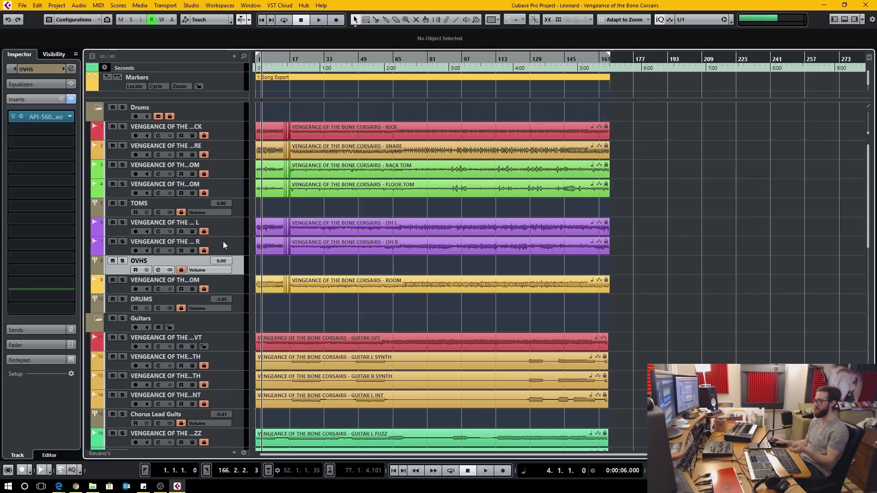
left_click(165, 241)
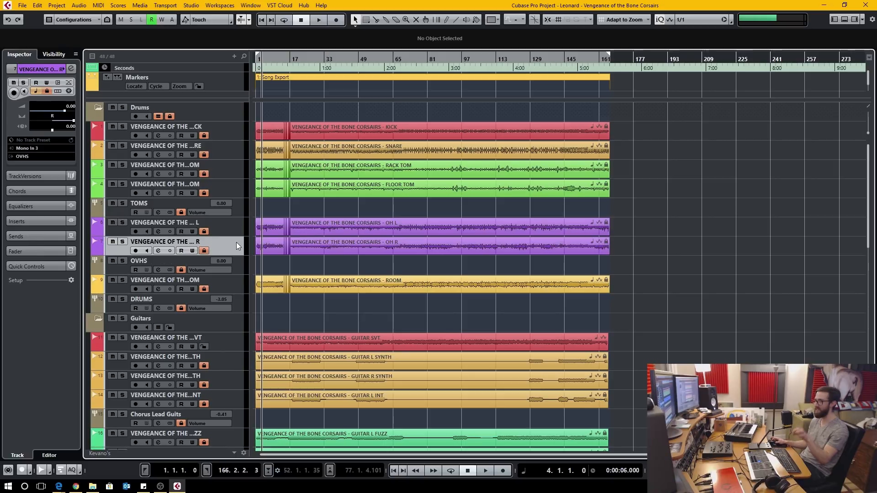
left_click(166, 183)
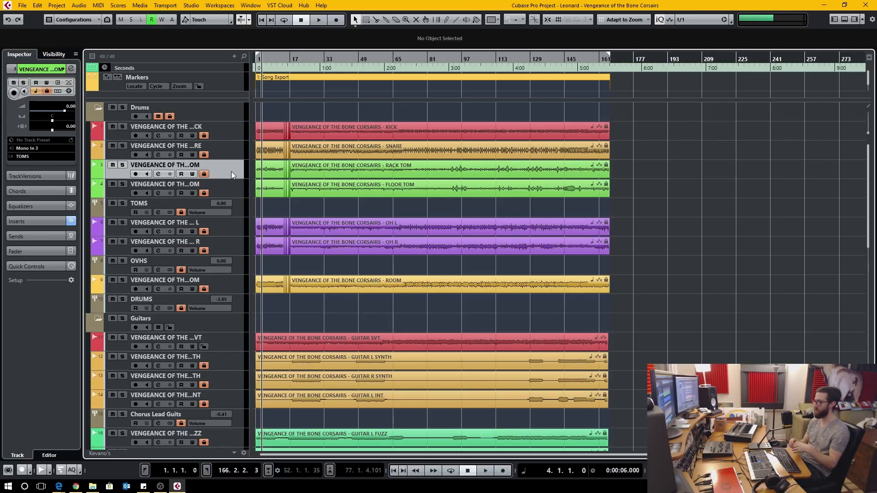
left_click(250, 5)
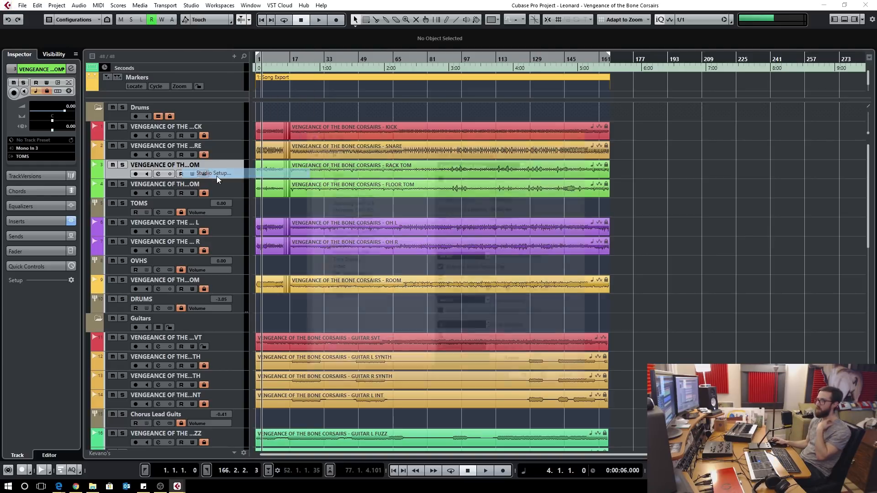
- Show the Steinberg CMC-CH remote device in Studio Setup with its command list dismissed
left_click(213, 172)
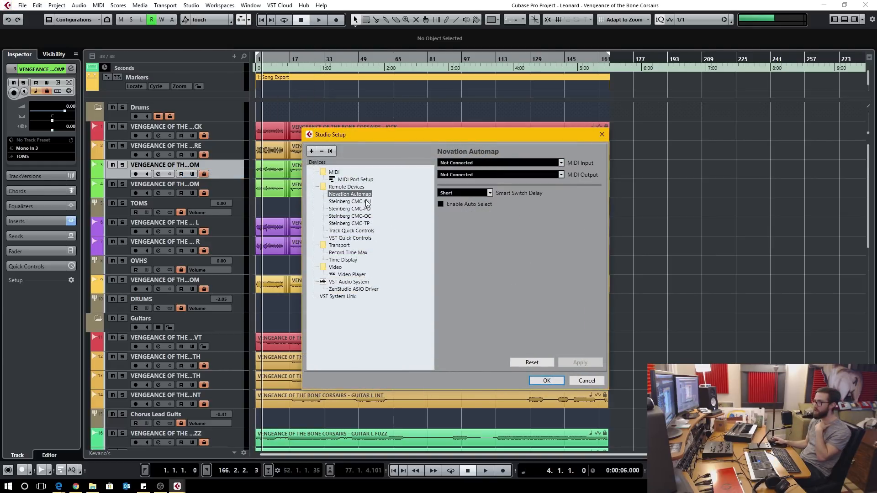
left_click(348, 200)
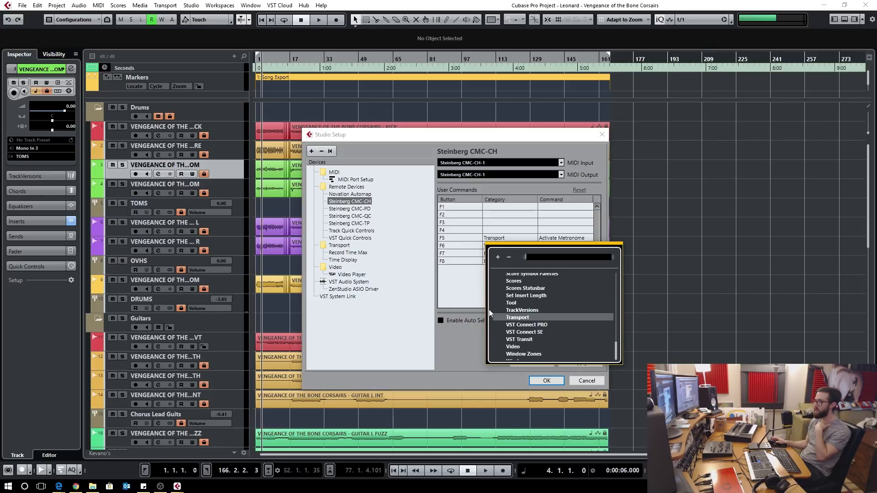
left_click(517, 317)
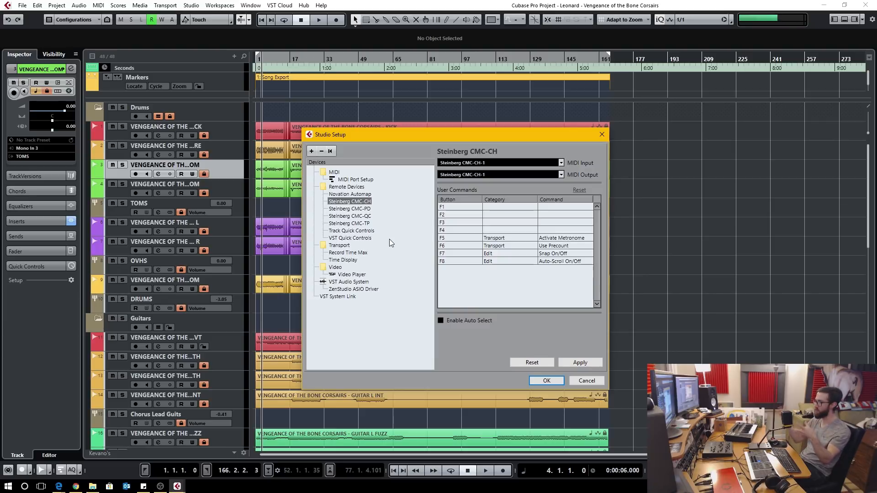
mouse_move(407, 238)
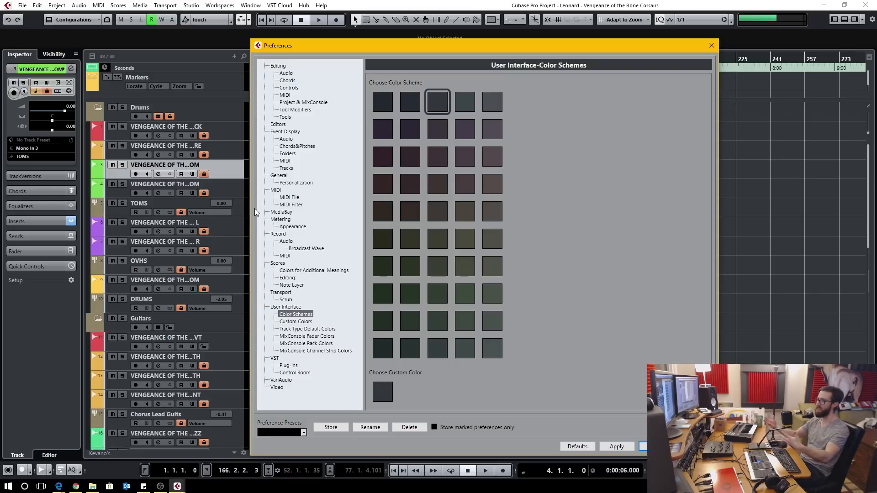
mouse_move(456, 189)
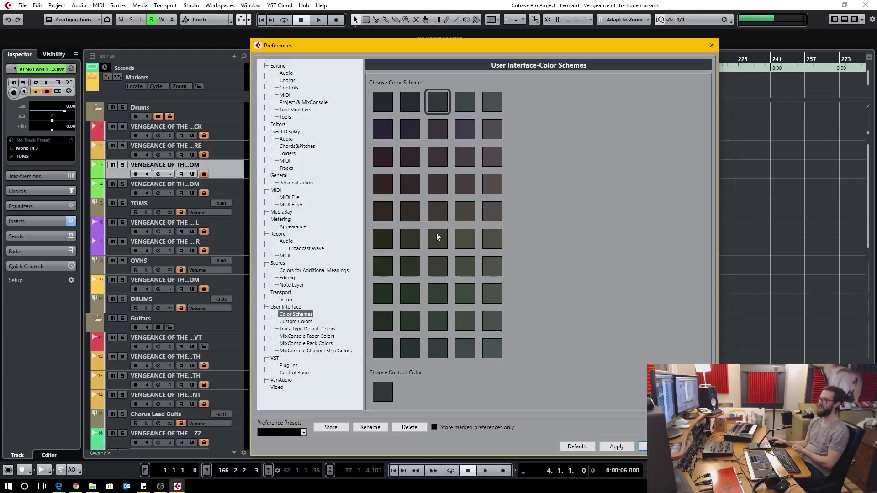
mouse_move(439, 247)
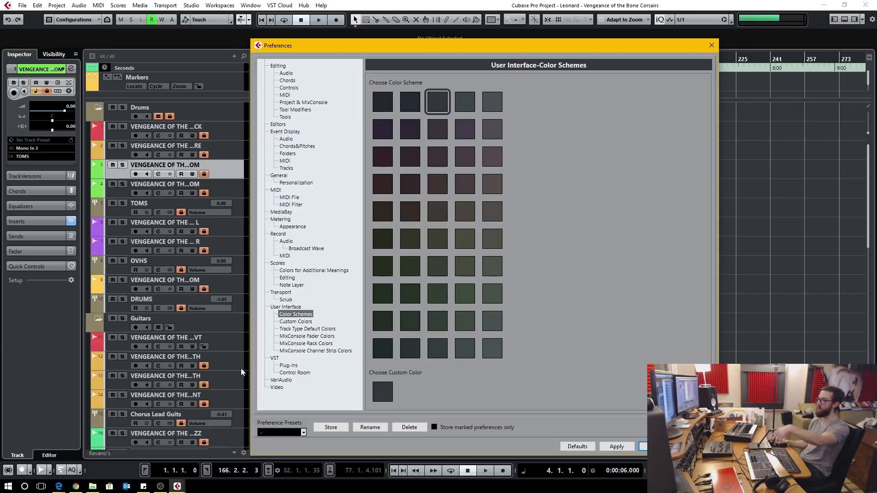
mouse_move(356, 381)
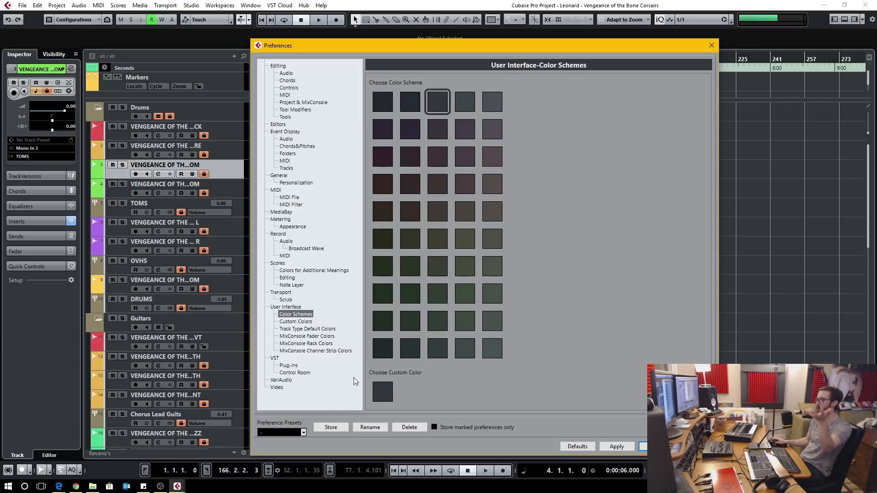
- Load the saved Kevano's preference preset and confirm the Preferences dialog
left_click(282, 432)
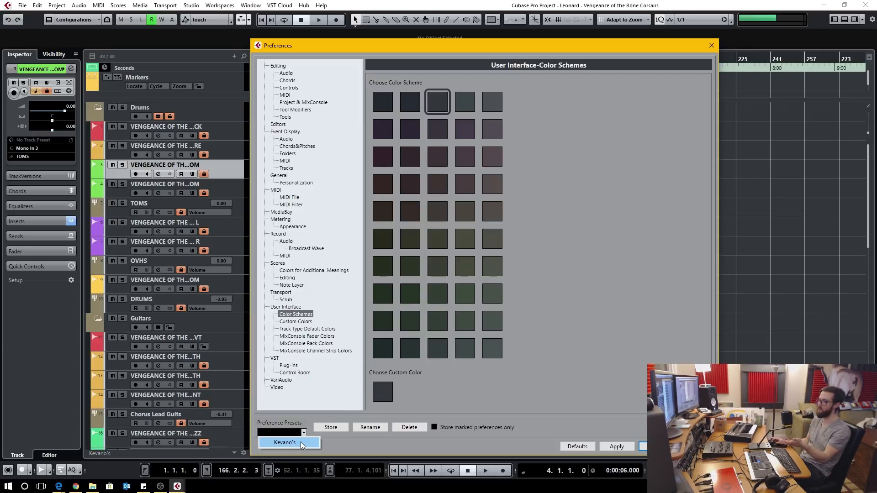
left_click(285, 442)
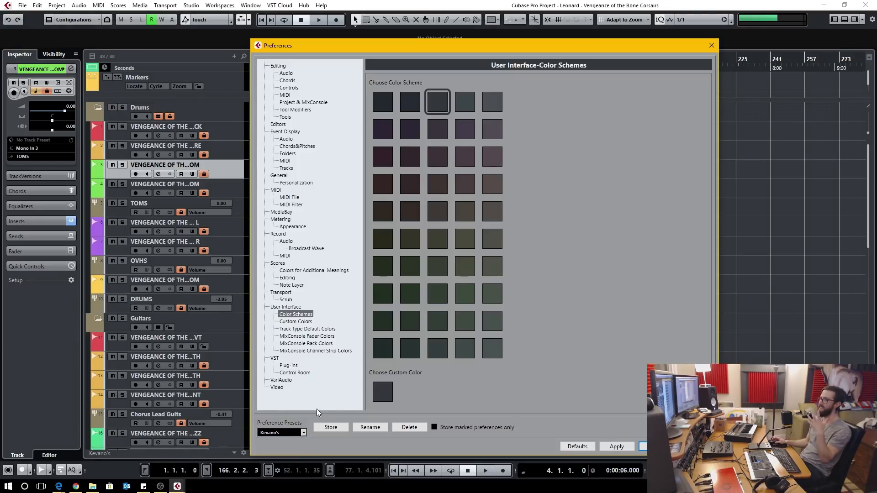
mouse_move(446, 229)
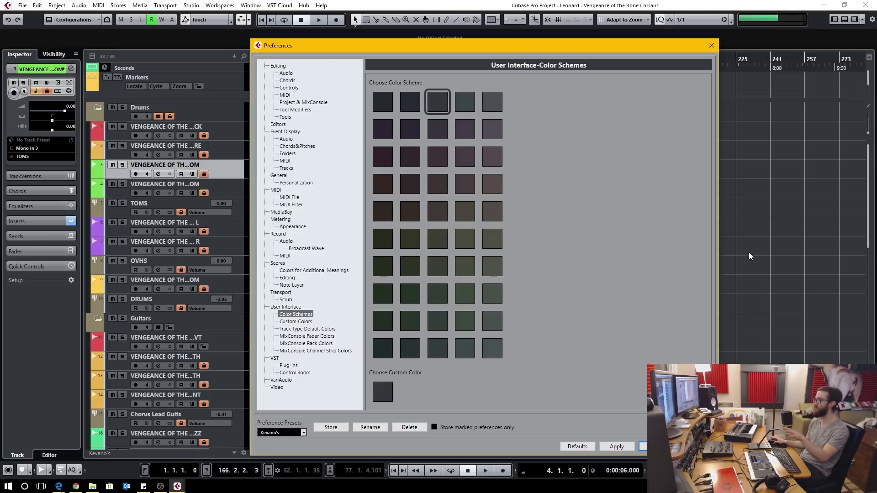
left_click(710, 46)
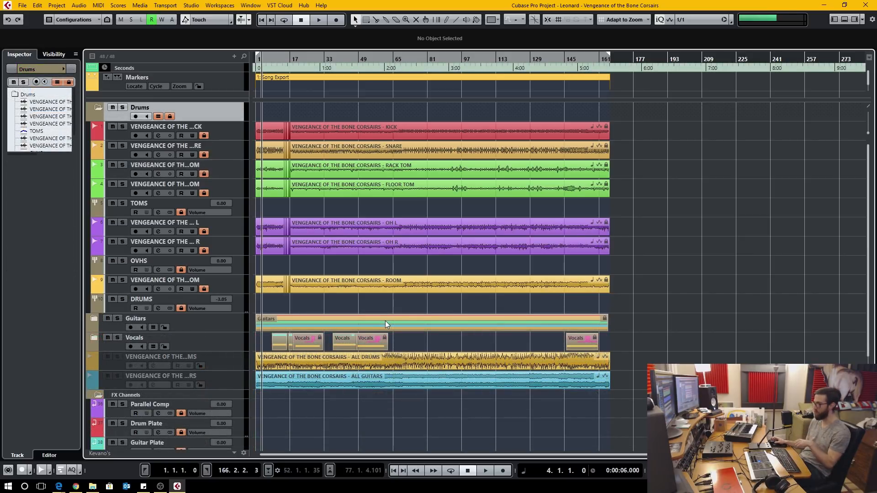
mouse_move(279, 321)
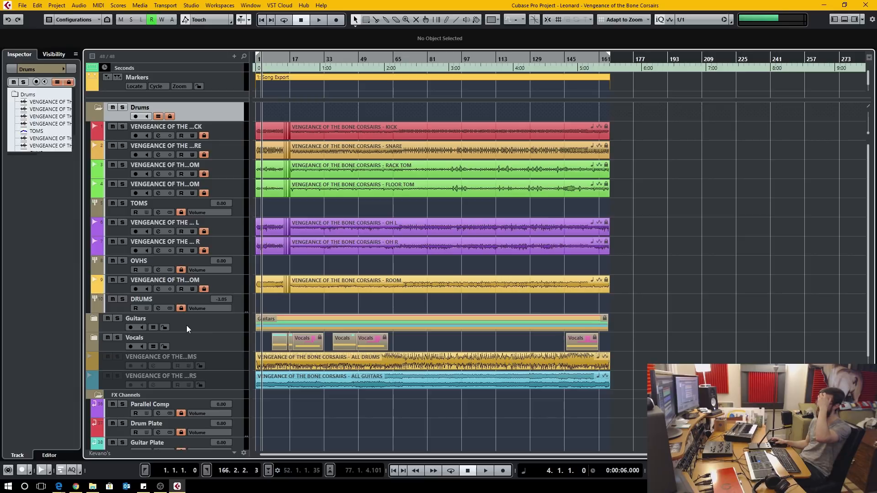
mouse_move(173, 328)
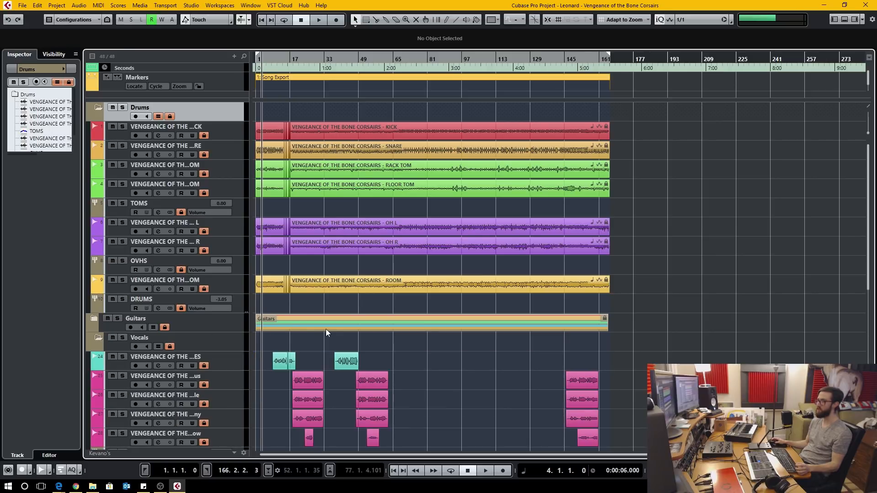
scroll("down", 3)
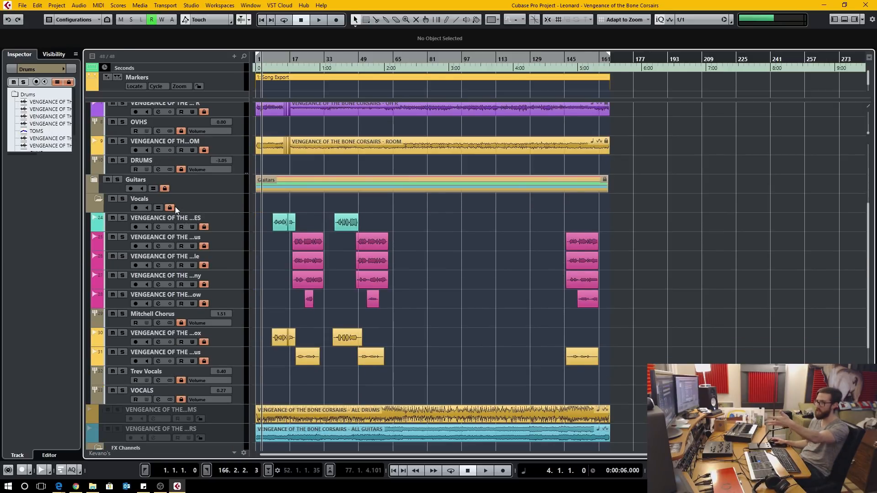
mouse_move(170, 208)
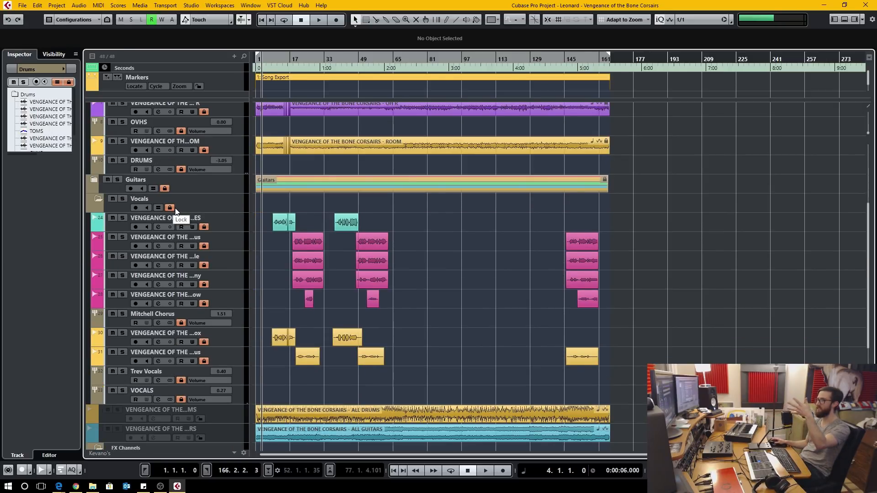
mouse_move(147, 211)
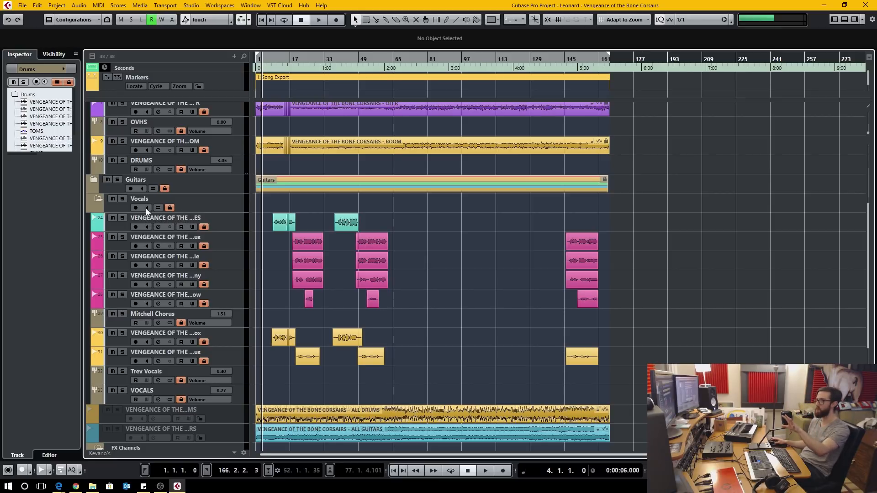
mouse_move(185, 211)
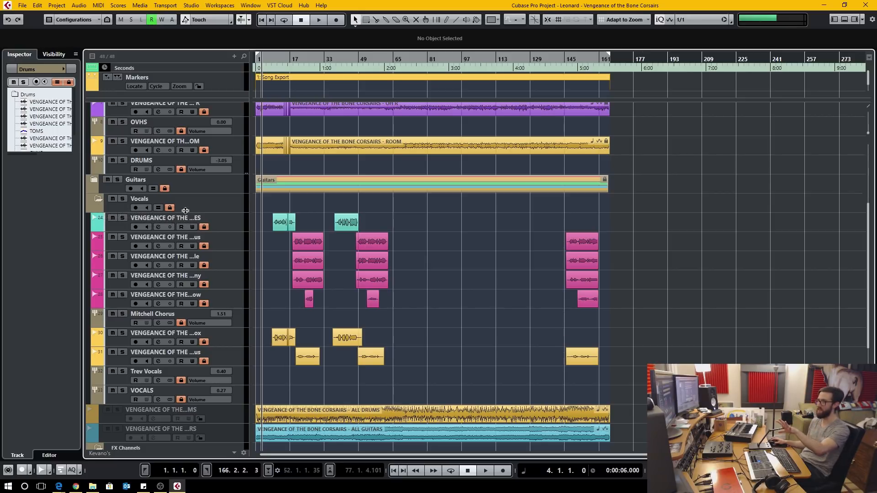
mouse_move(184, 219)
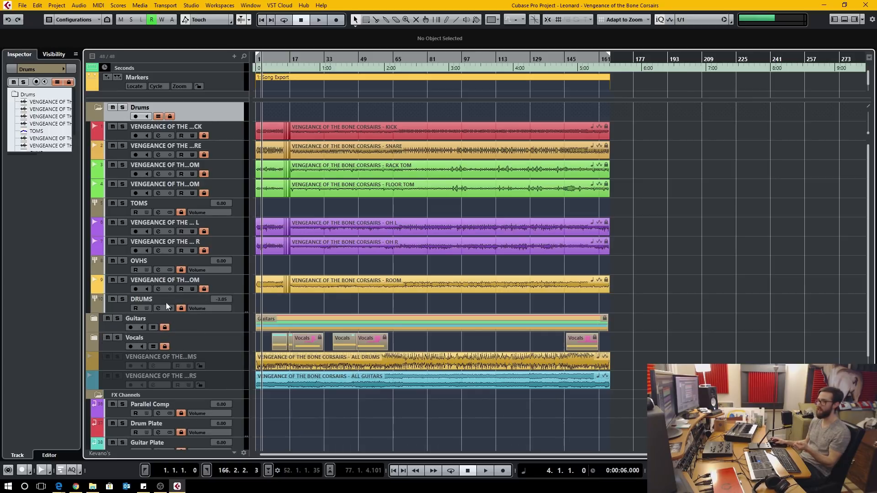
- Close the project and reopen Vengeance of the Bone Corsairs from the Hub recent list
left_click(22, 5)
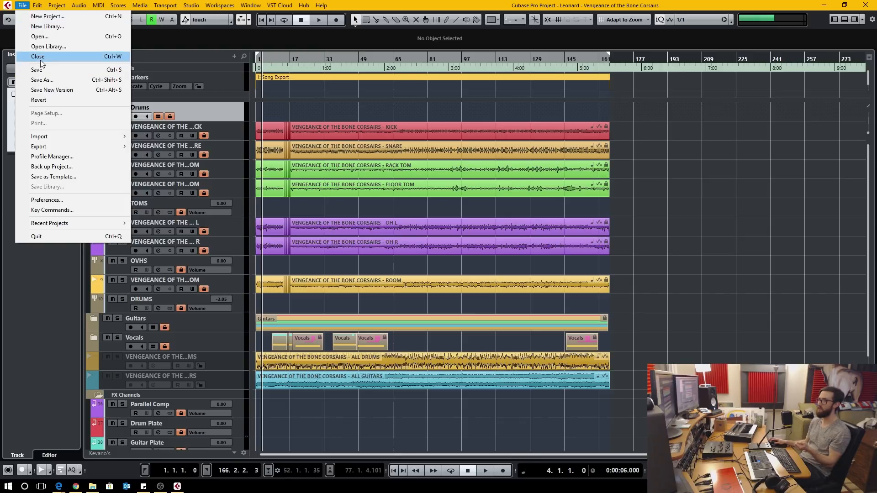
left_click(38, 57)
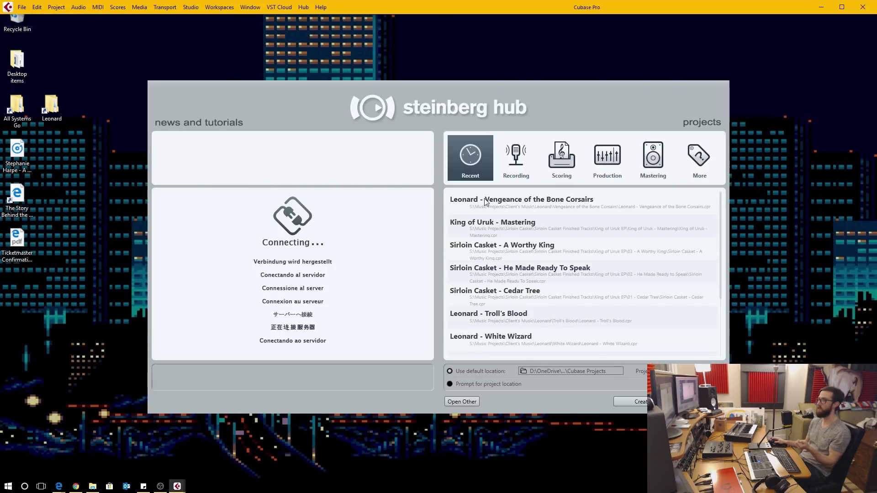
double_click(521, 200)
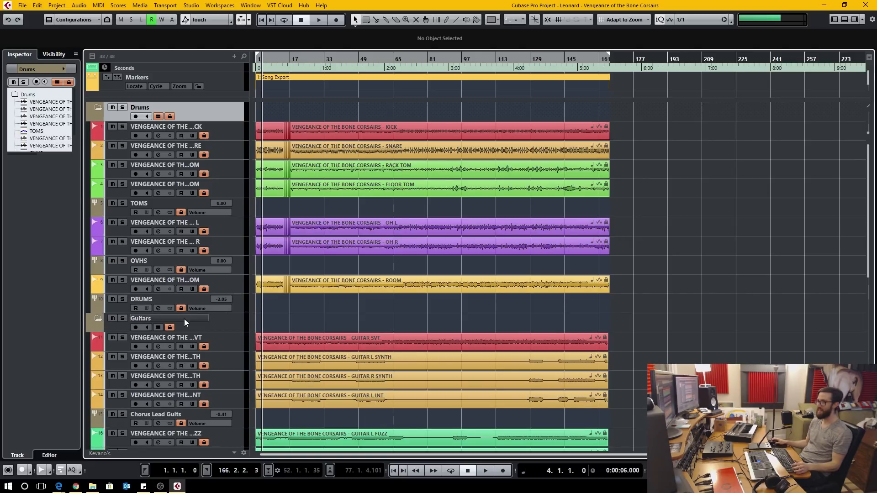
scroll("down", 3)
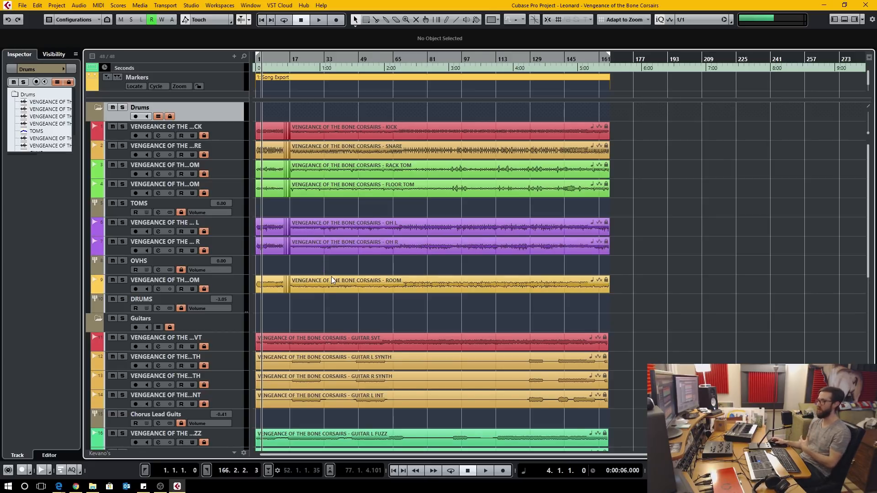
mouse_move(170, 327)
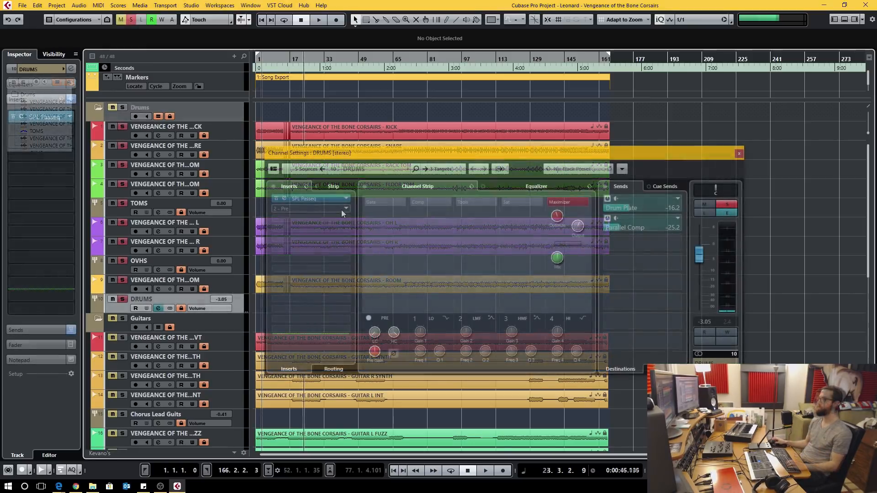
- Insert Magneto II on an empty DRUMS slot by searching 'ma'
left_click(345, 198)
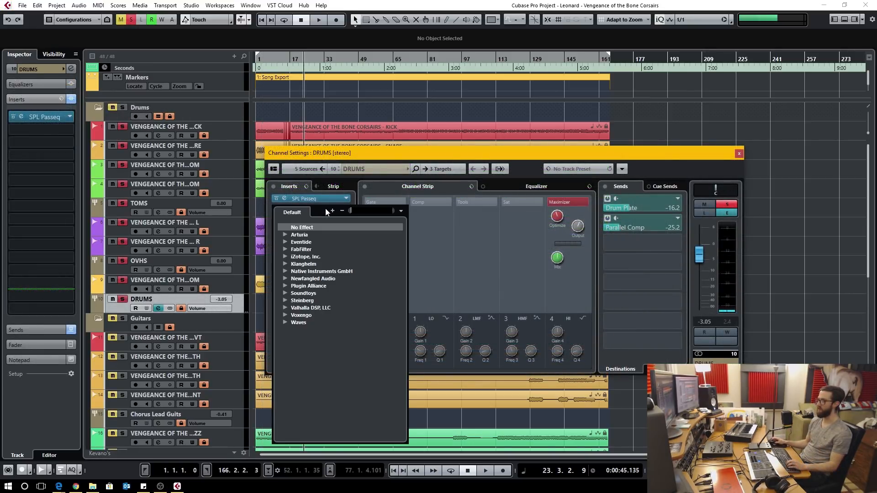
type("mag")
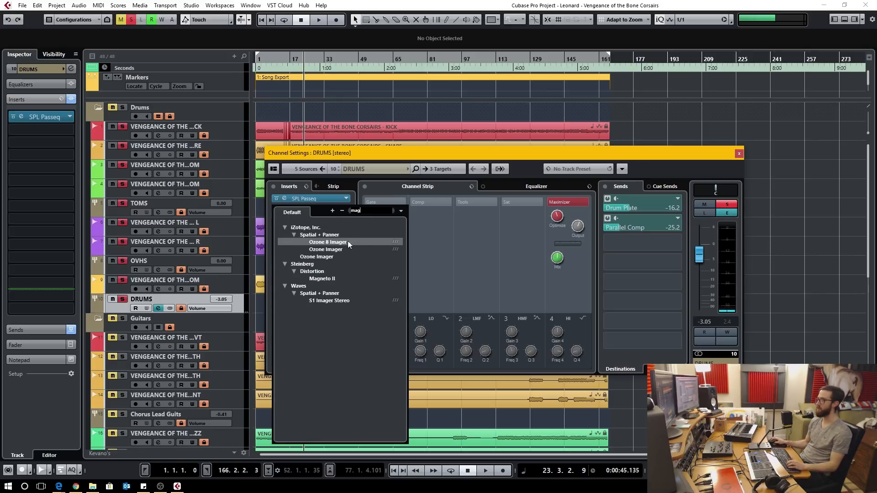
left_click(321, 278)
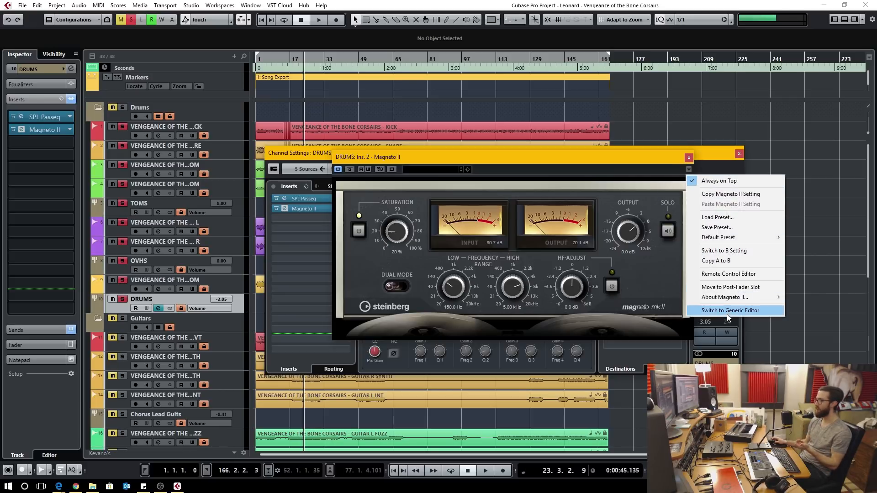
- Preview Magneto II during playback and adjust its low frequency range
left_click(730, 311)
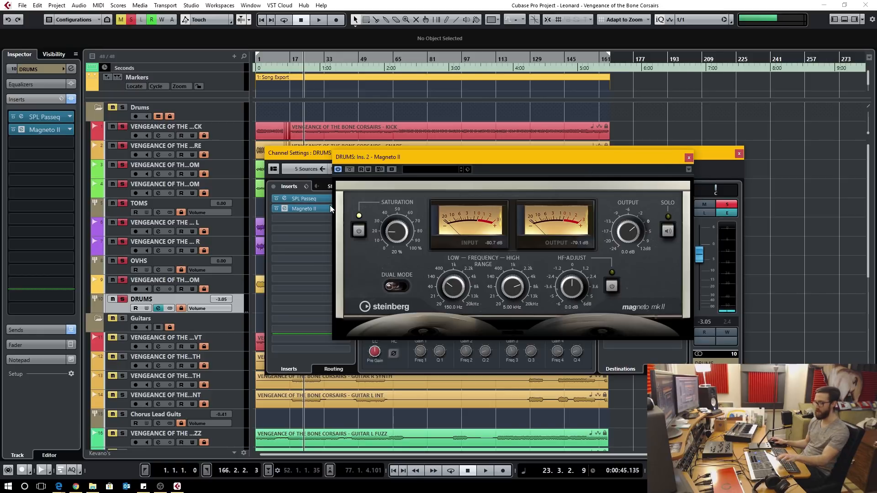
left_click(317, 19)
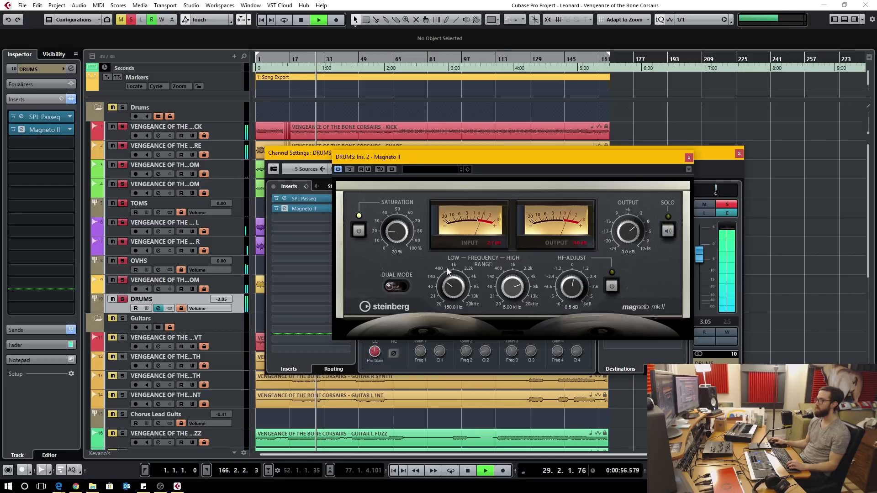
left_click_drag(395, 232, 402, 231)
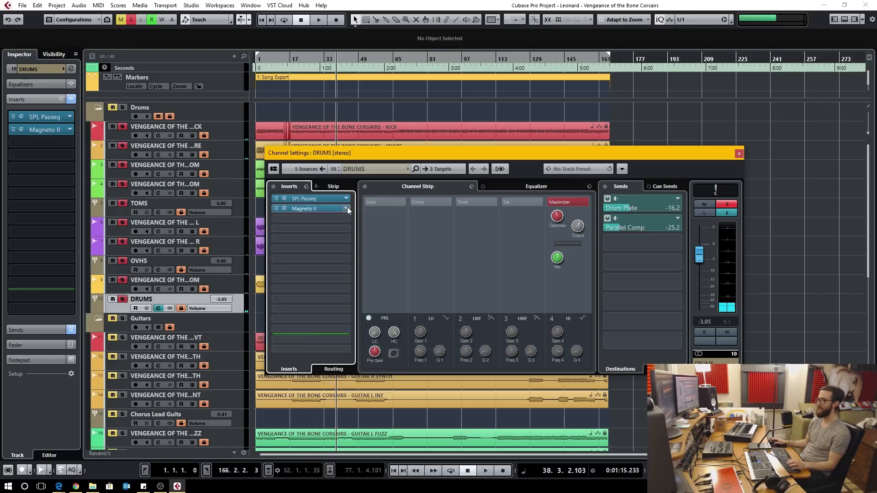
- Set the Magneto II slot to No Effect and discard its changes
left_click(347, 208)
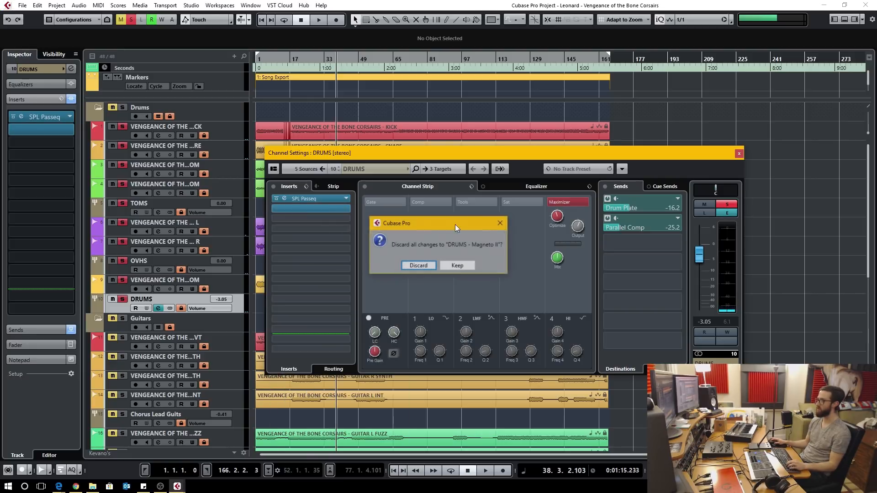
left_click(417, 265)
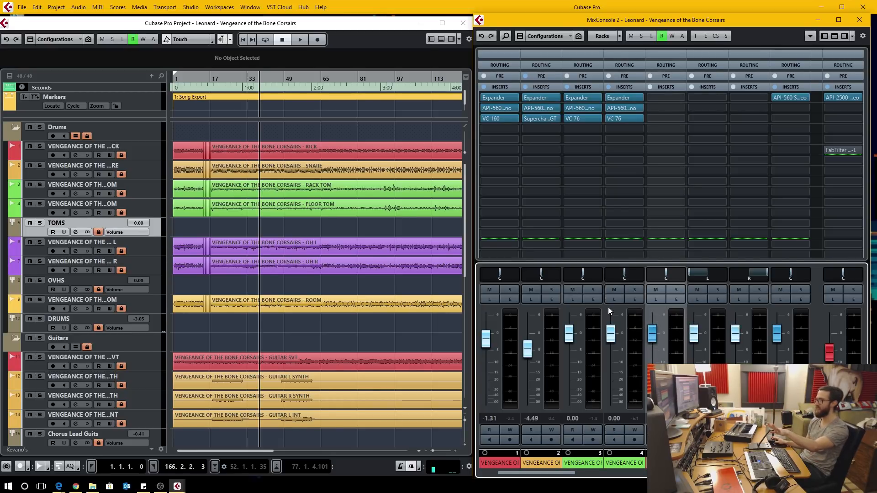
mouse_move(296, 179)
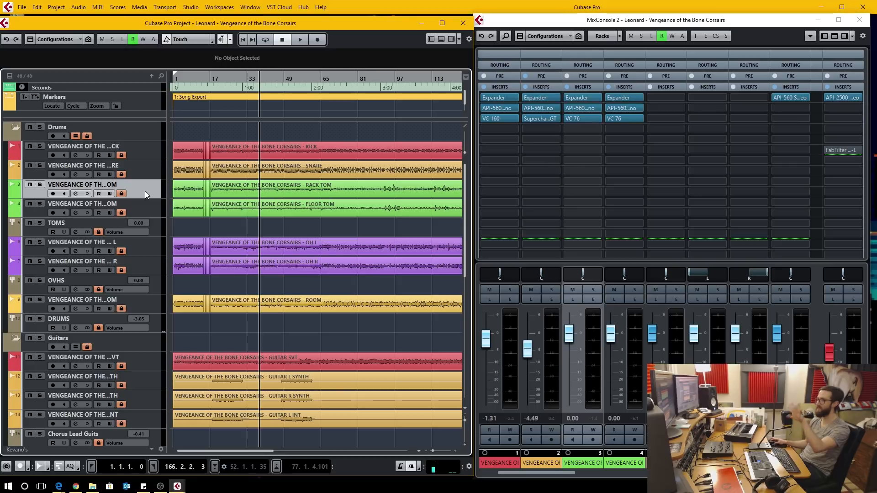
mouse_move(133, 159)
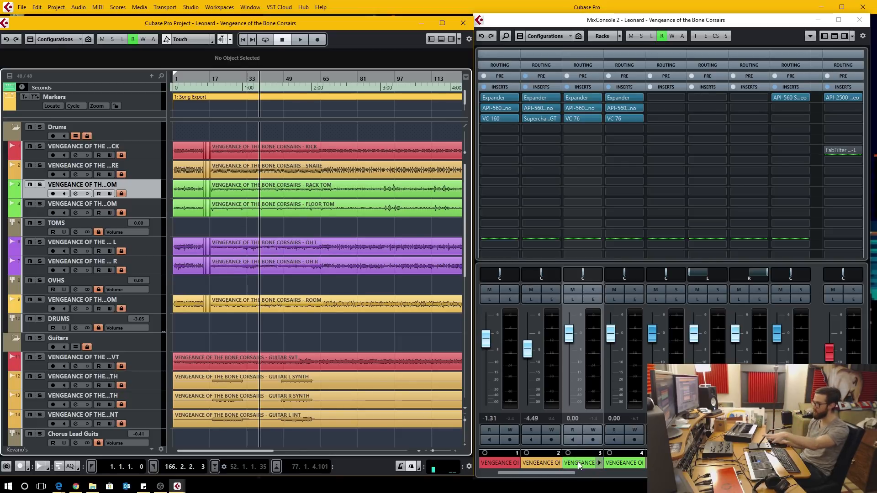
mouse_move(582, 462)
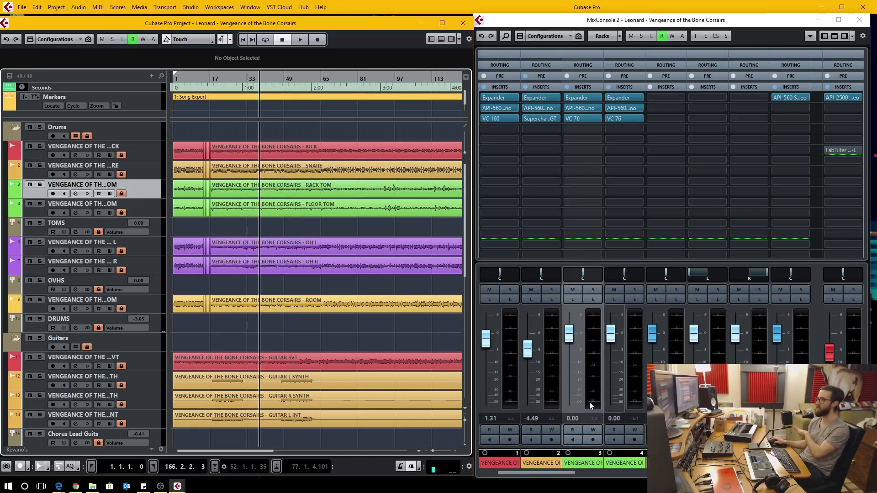
mouse_move(585, 408)
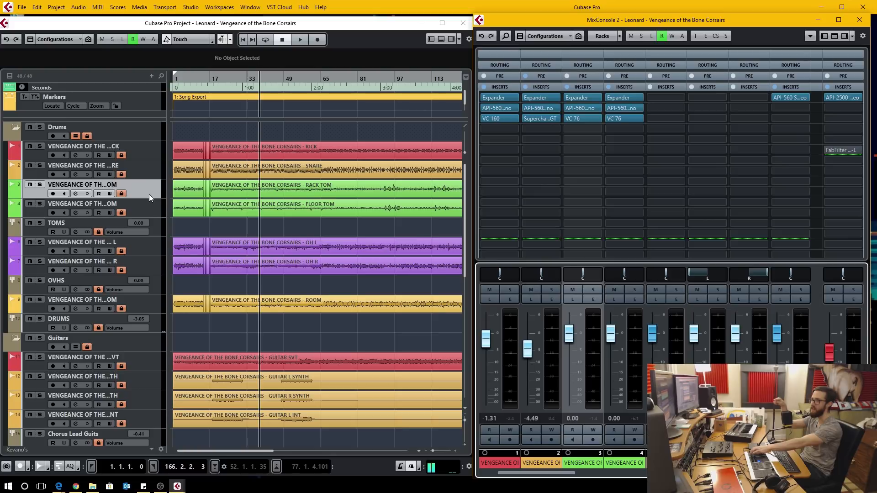
- Open the Floor Tom track's channel settings and close them again, leaving it selected
left_click(84, 204)
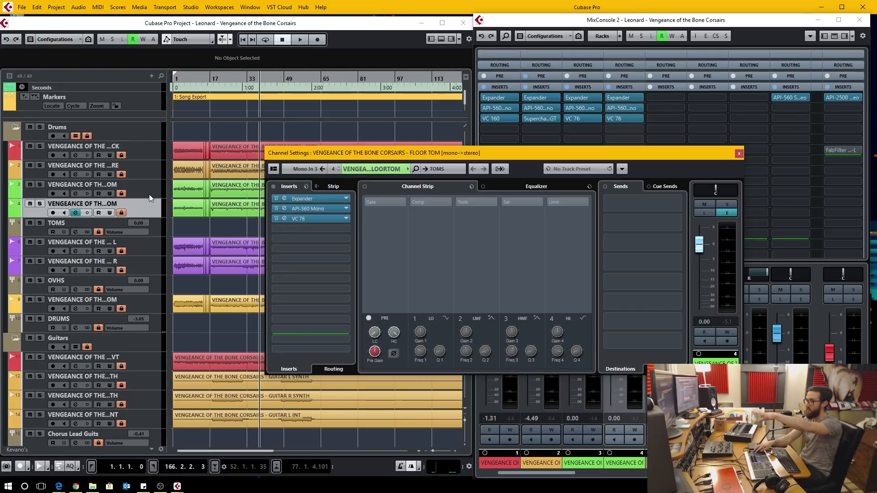
left_click(738, 153)
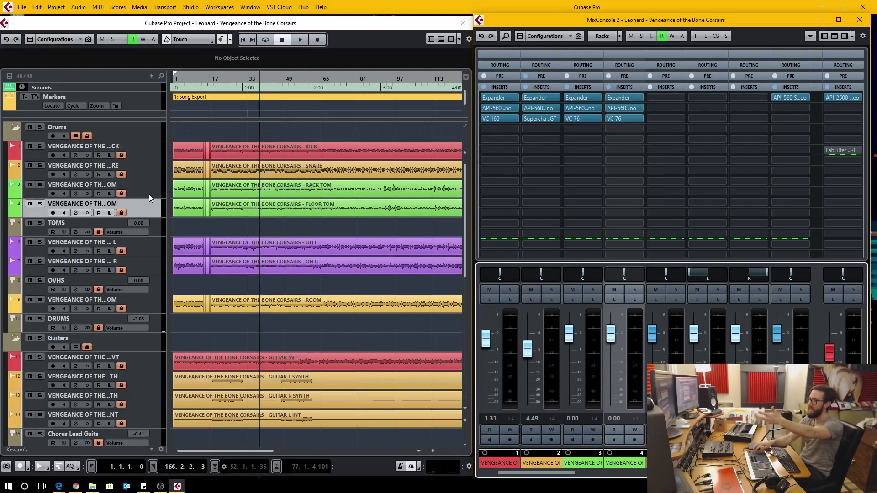
mouse_move(144, 207)
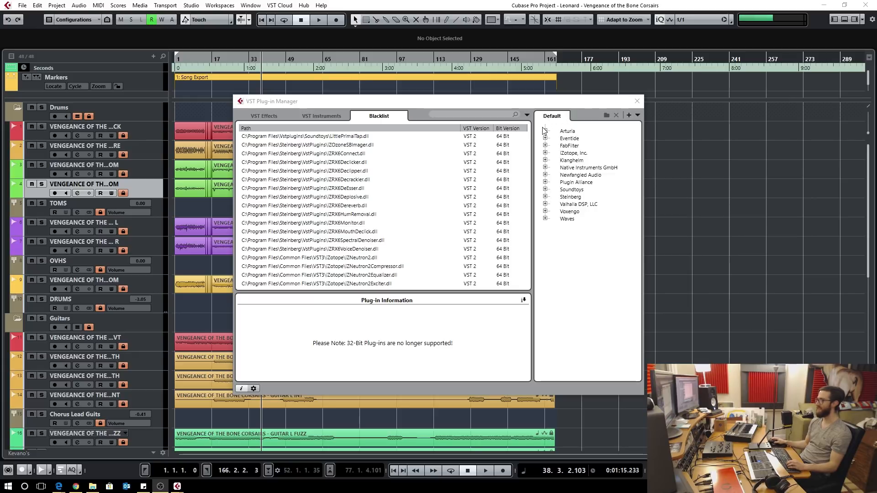
mouse_move(554, 131)
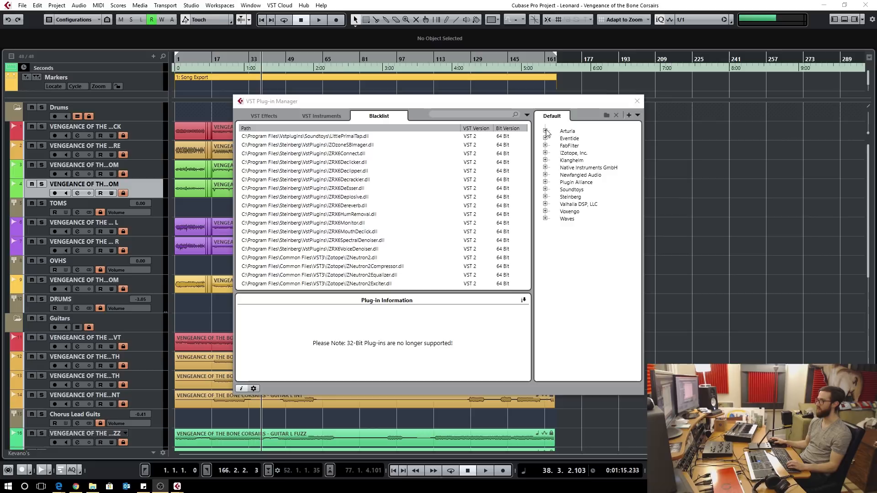
- Expand the Arturia, Eventide and FabFilter vendor folders in the Default plug-in collection
left_click(546, 132)
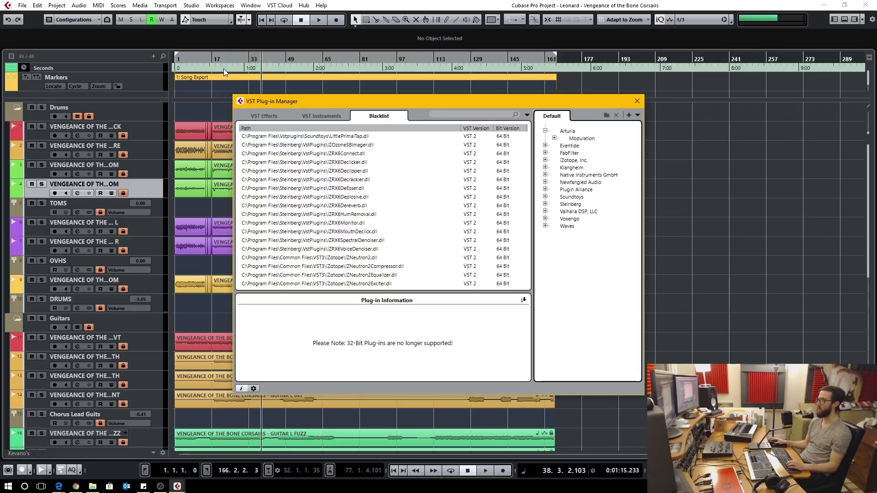
left_click(546, 138)
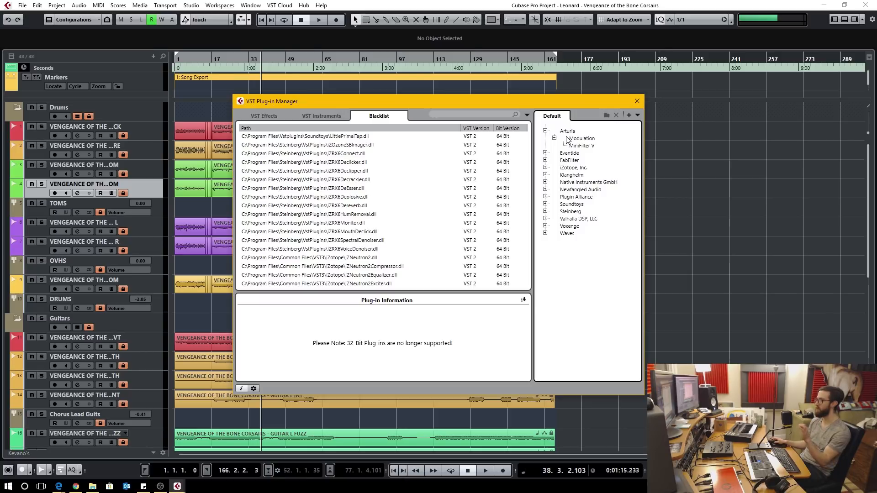
mouse_move(587, 229)
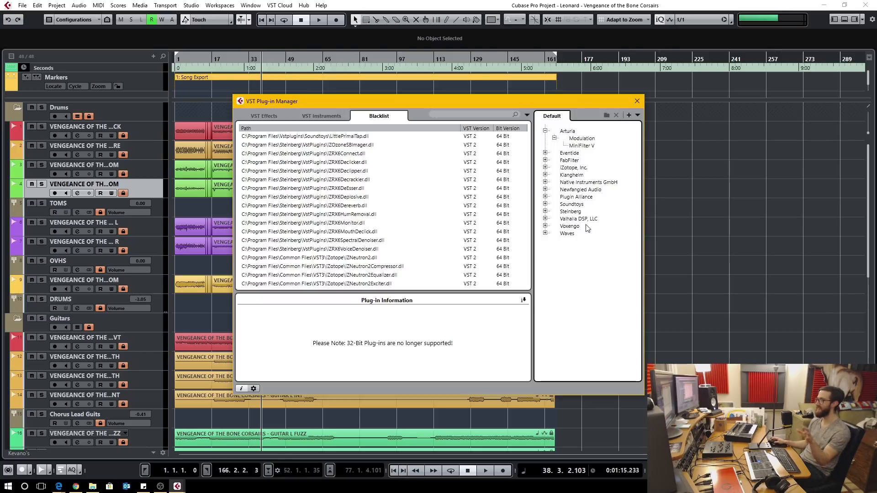
mouse_move(540, 179)
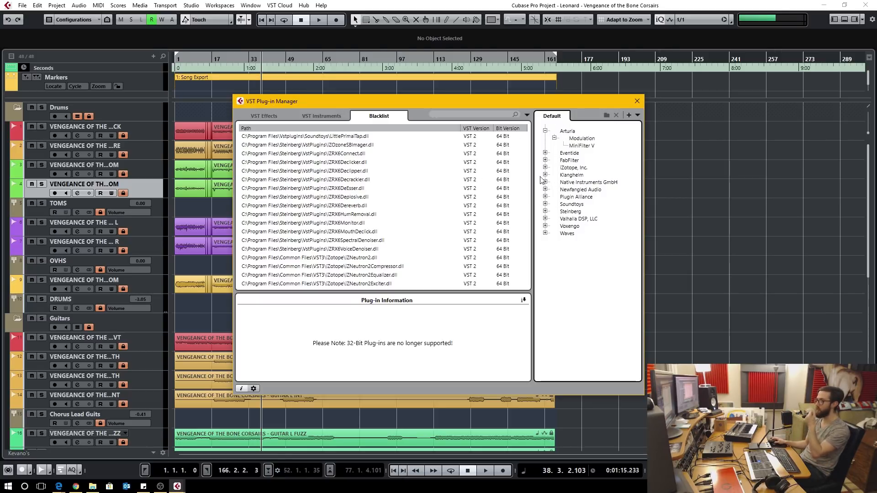
left_click(546, 153)
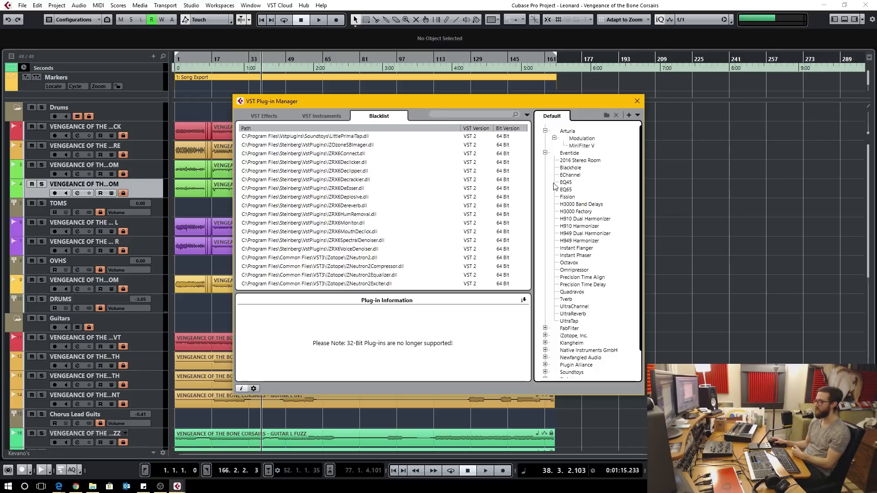
left_click(547, 161)
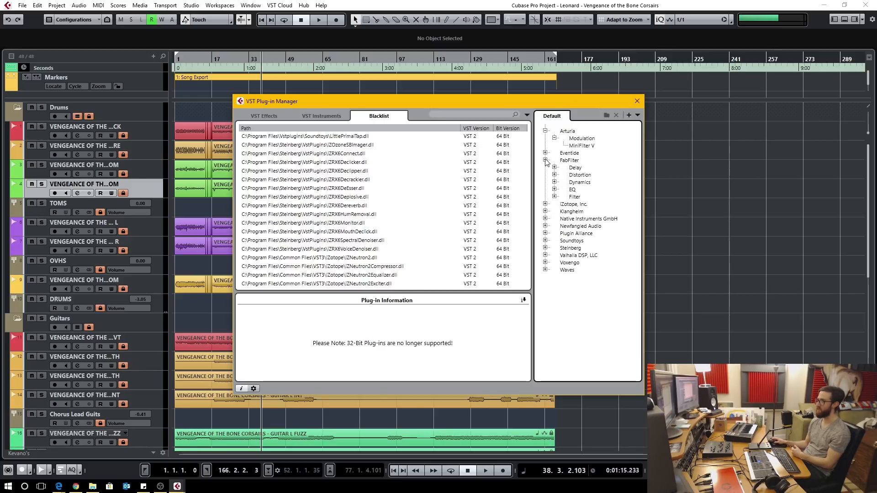
mouse_move(567, 174)
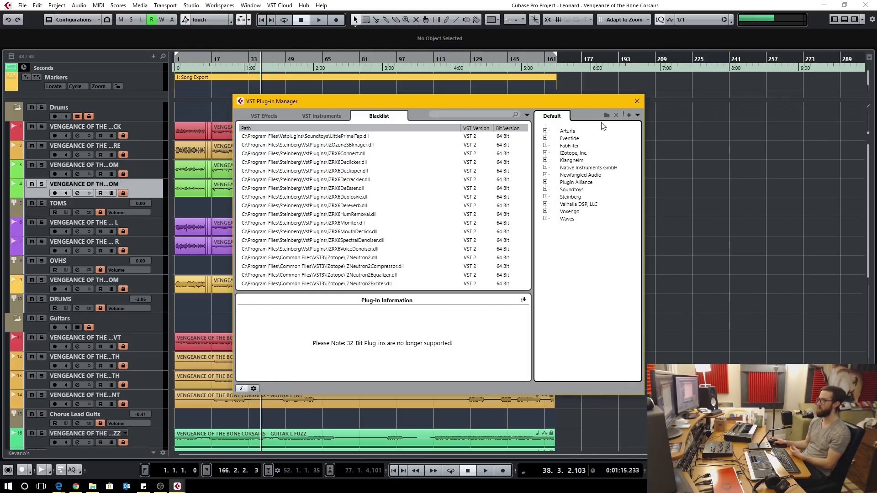
left_click(635, 102)
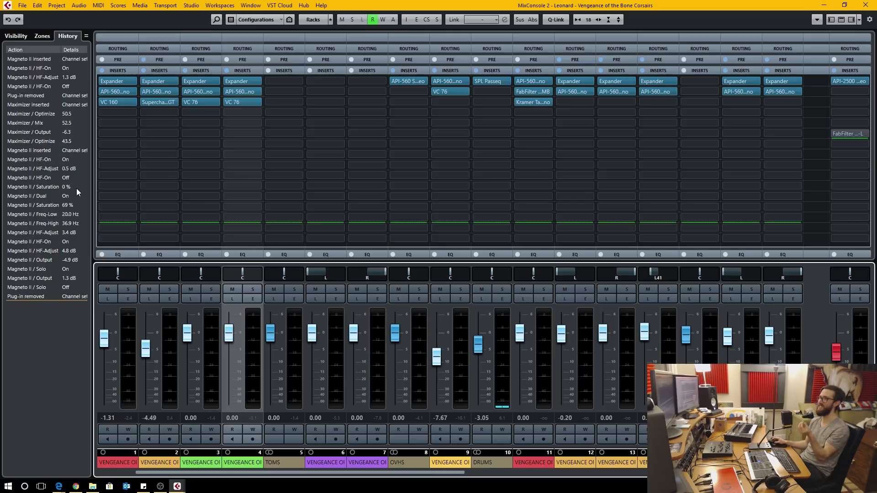
mouse_move(71, 306)
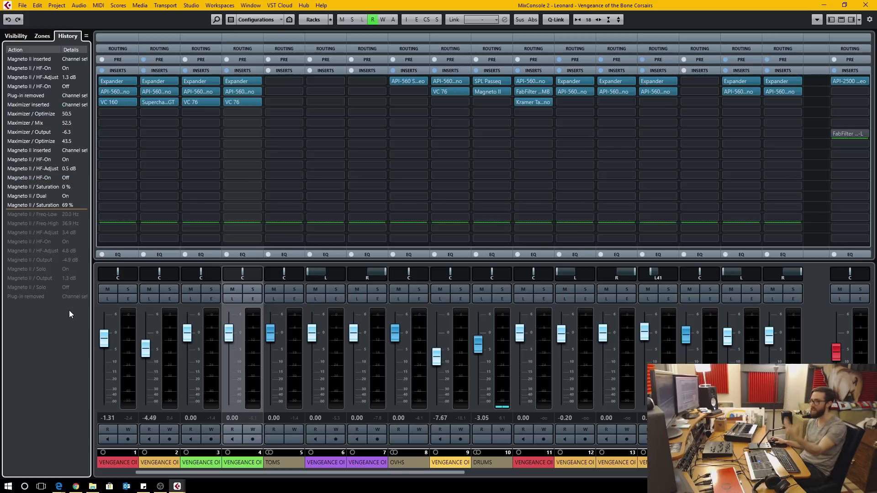
- Select the latest MixConsole history entry to redo Magneto II's removal from the DRUMS bus
left_click(34, 296)
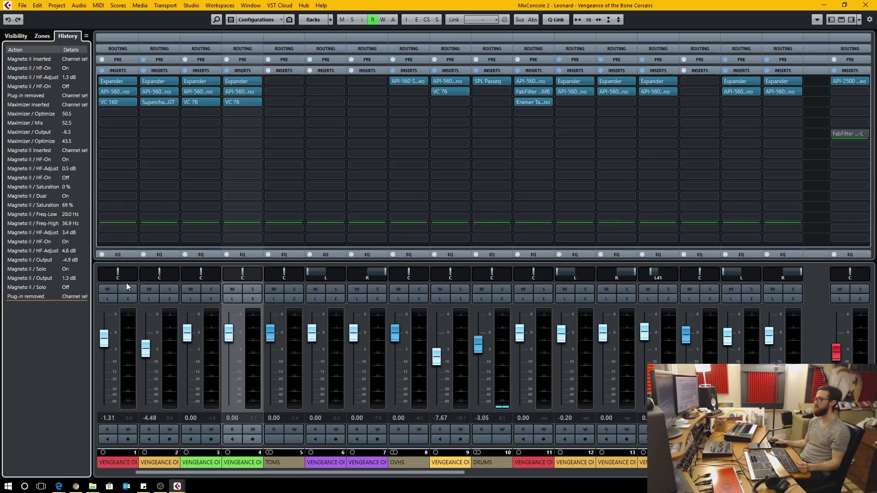
mouse_move(211, 290)
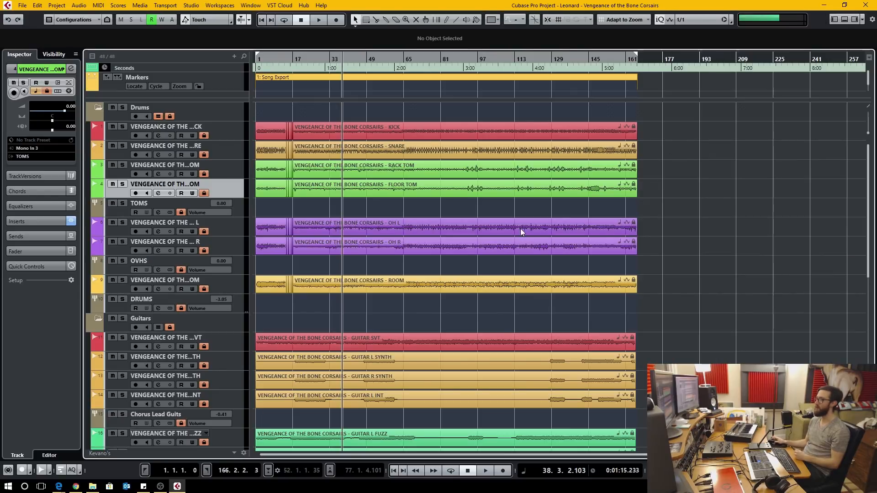
mouse_move(681, 223)
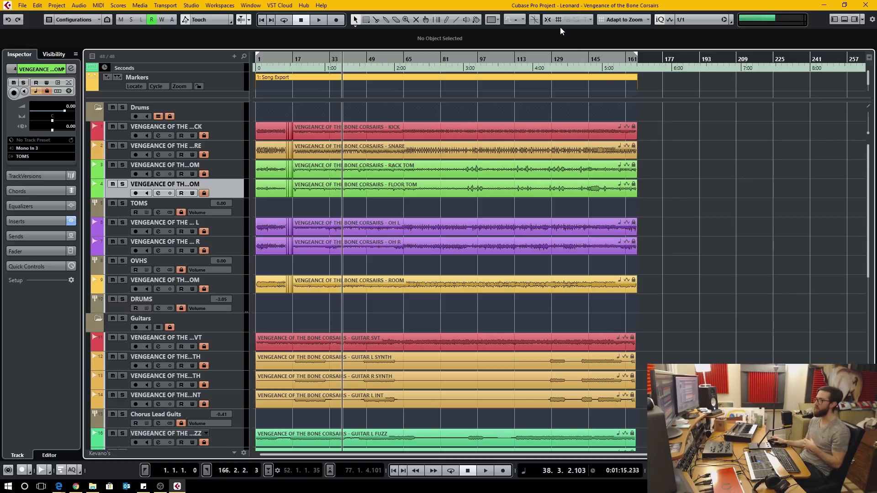
mouse_move(330, 10)
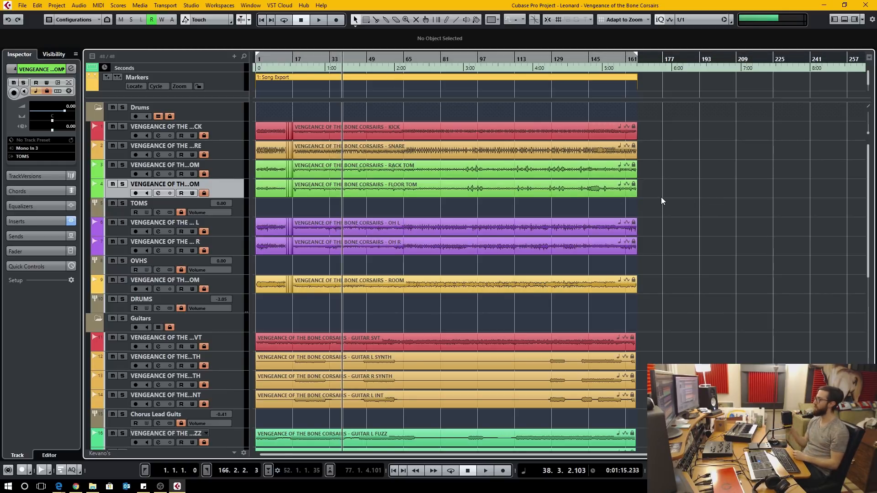
mouse_move(670, 195)
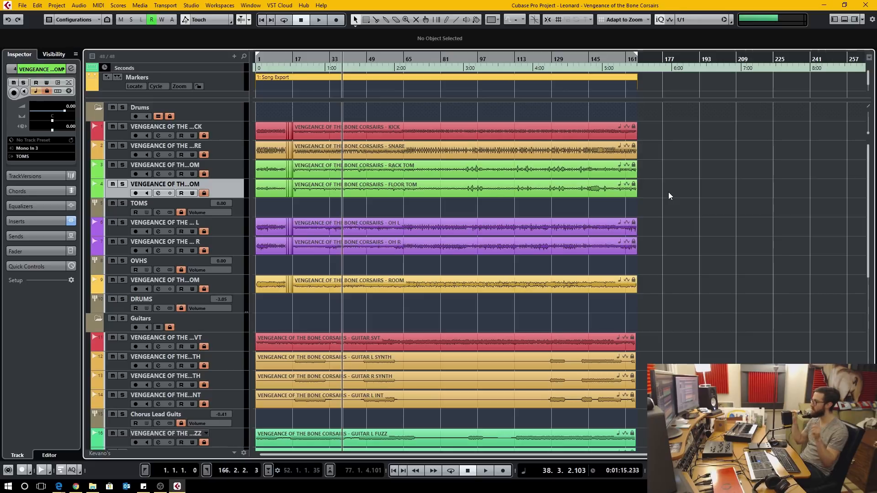
mouse_move(813, 224)
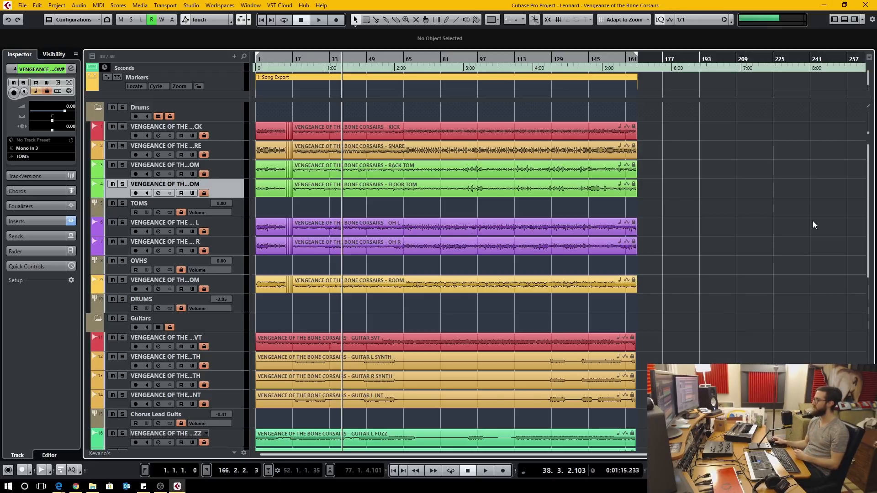
mouse_move(746, 223)
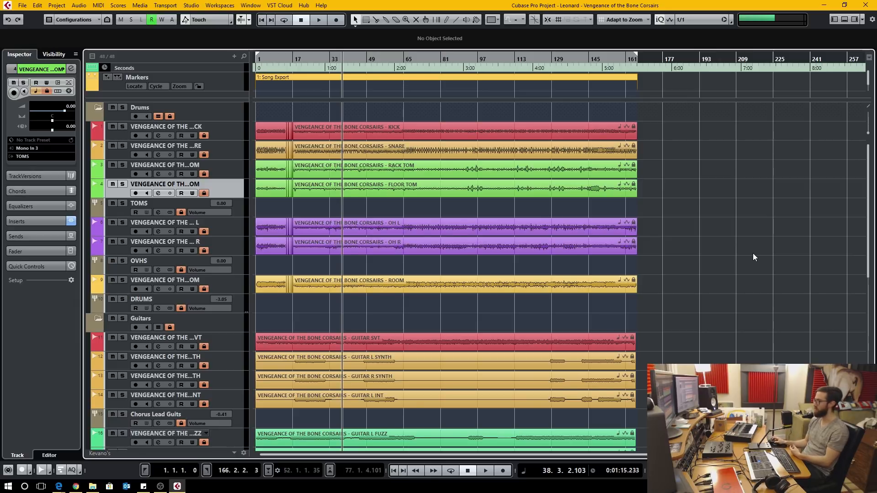
mouse_move(806, 267)
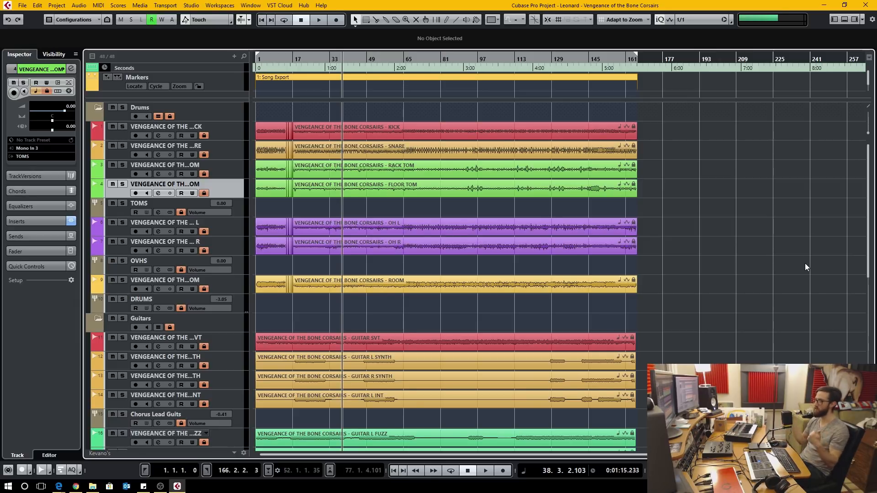